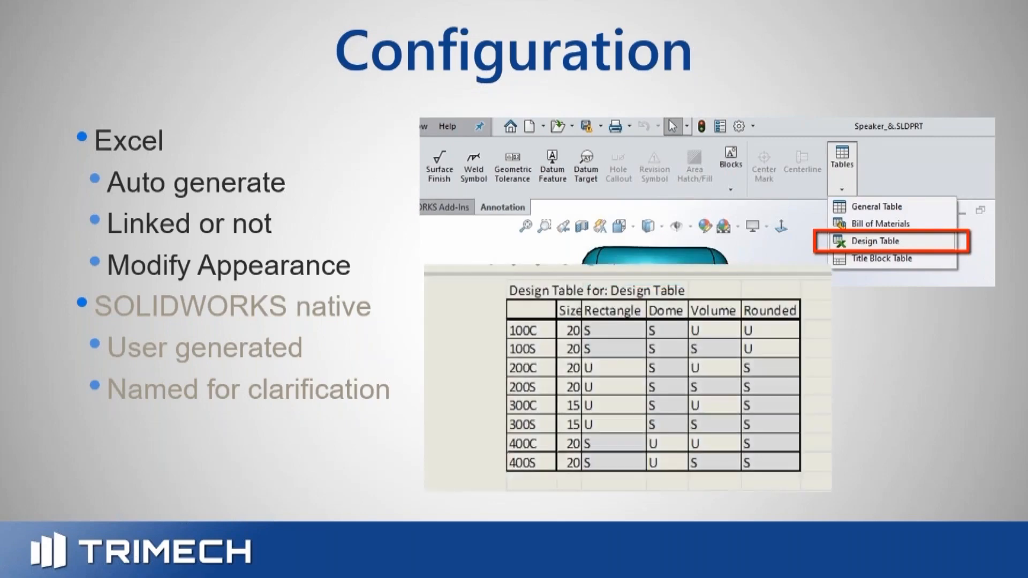
# Switch from the PowerPoint slide to the SOLIDWORKS drawing showing the part beside its design table.
pyautogui.click(876, 241)
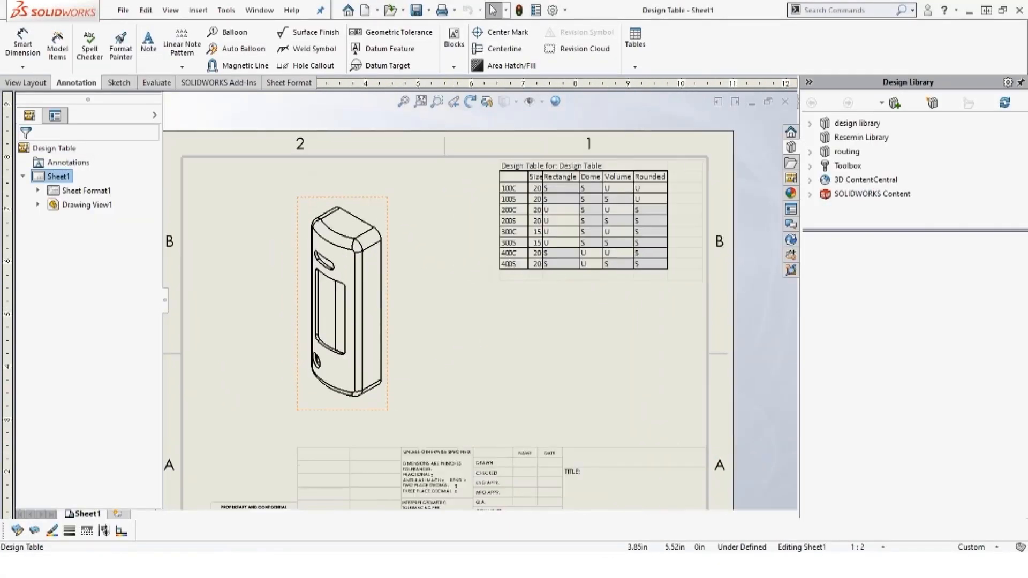
# Open the part and expand the Tables folder to reveal the Design Table entry.
pyautogui.click(340, 302)
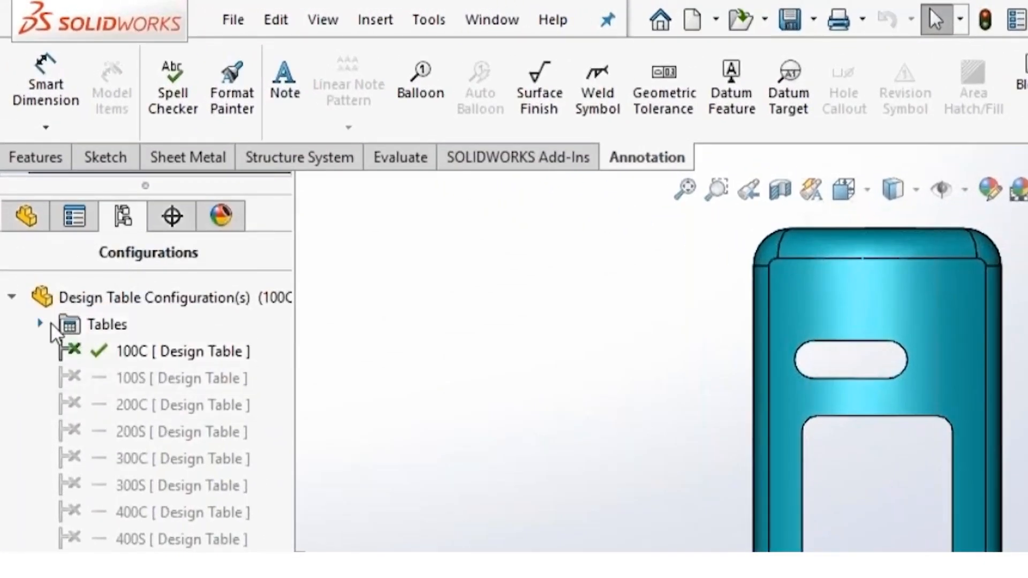
pyautogui.click(40, 323)
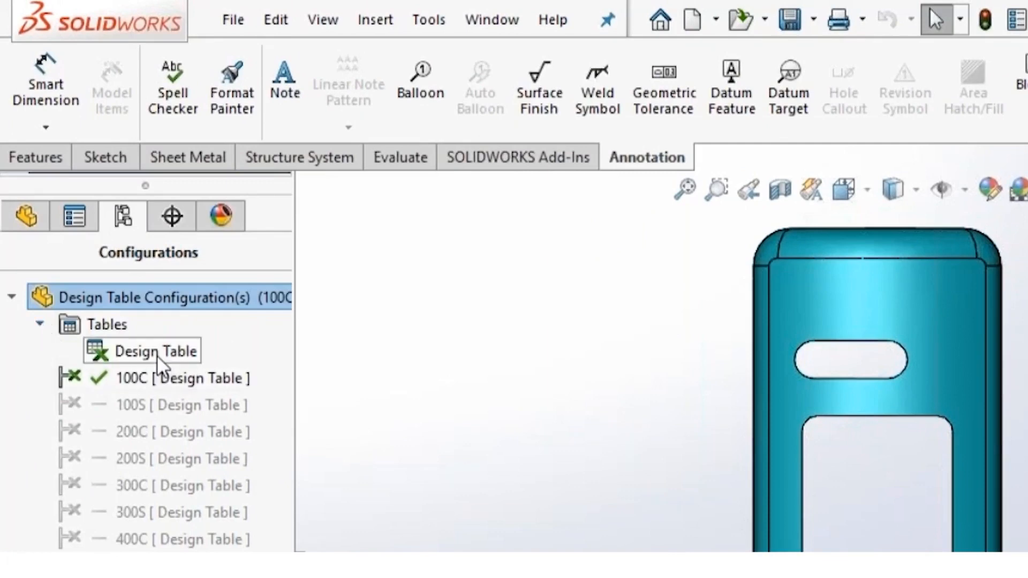
pyautogui.click(154, 351)
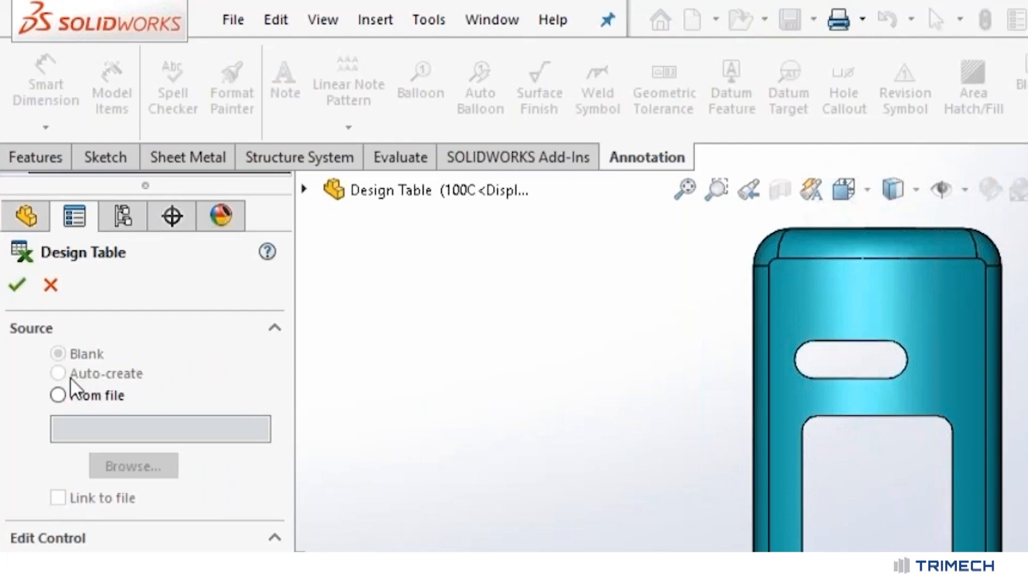
pyautogui.moveTo(138, 393)
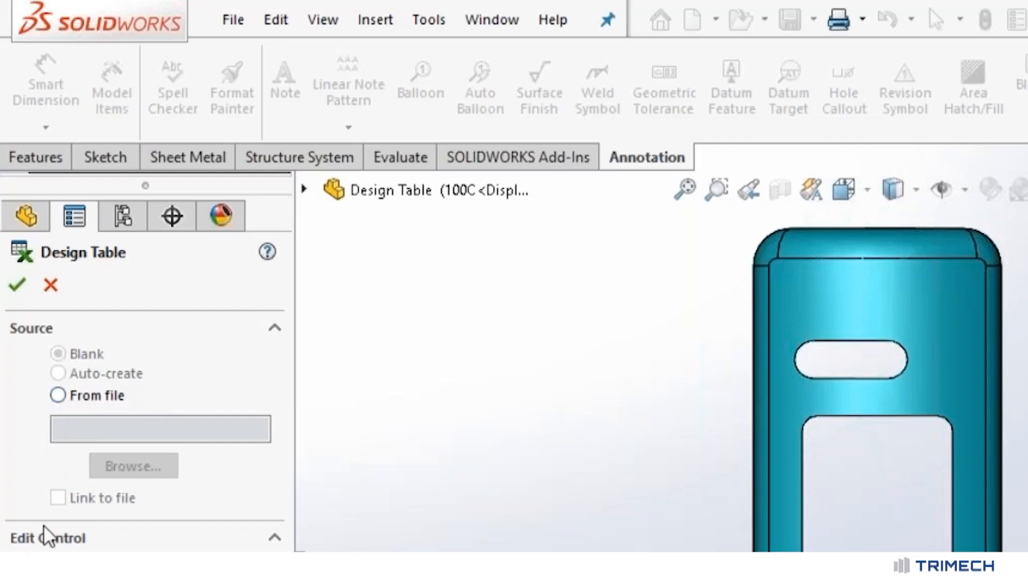
pyautogui.click(159, 428)
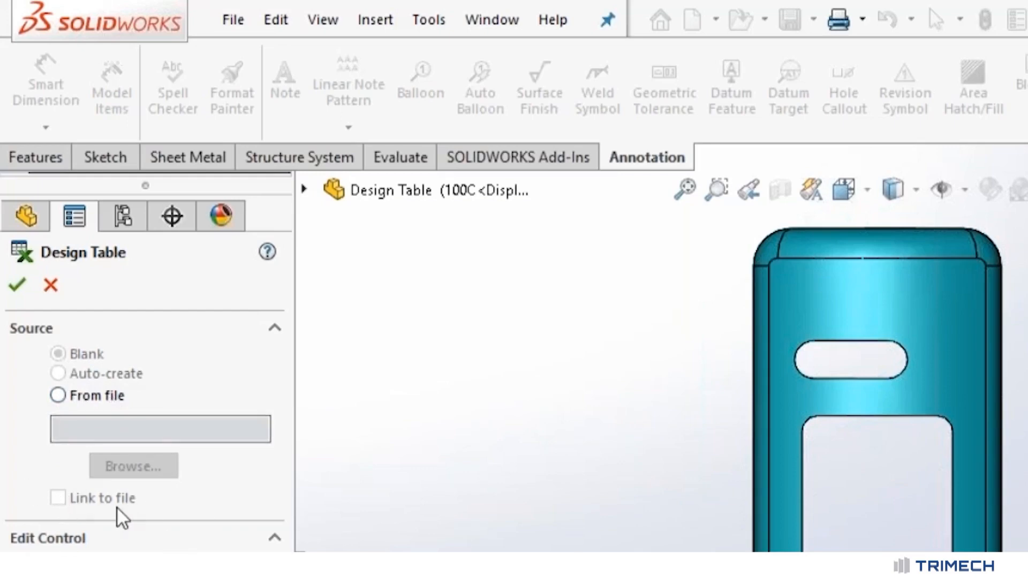
pyautogui.scroll(-3)
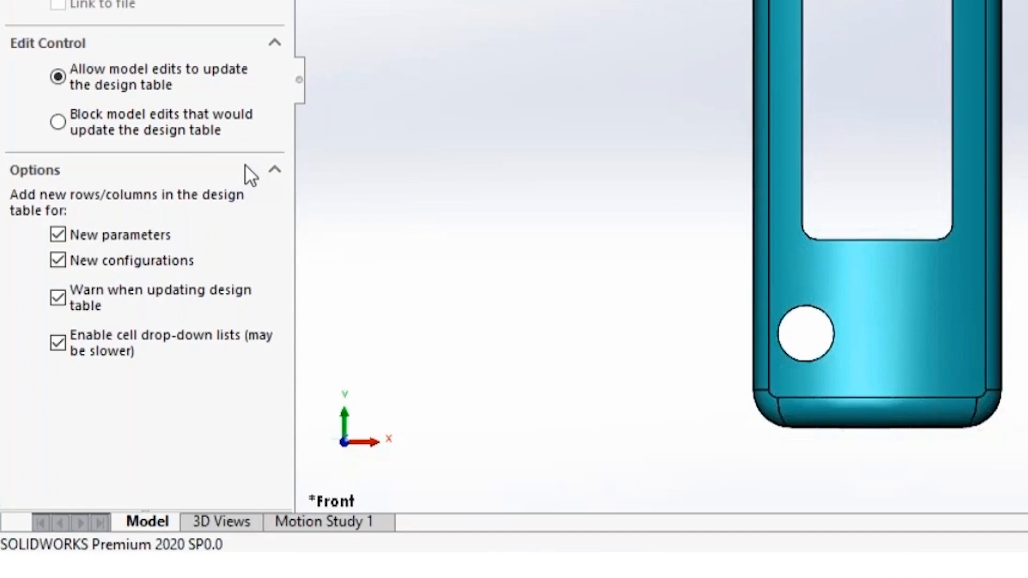
pyautogui.moveTo(127, 256)
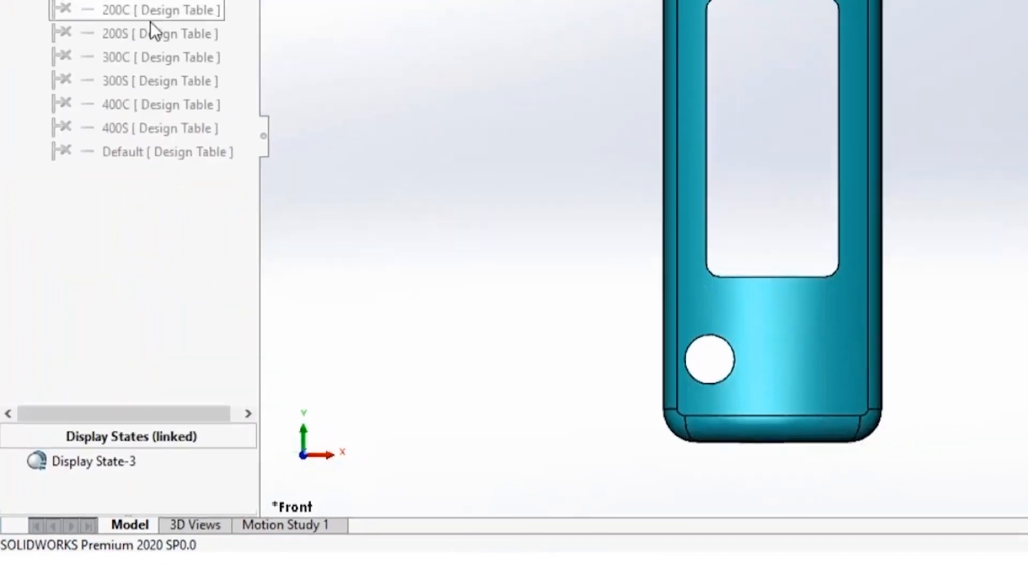
# Open the Design Table for editing in the embedded spreadsheet.
pyautogui.rightClick(82, 199)
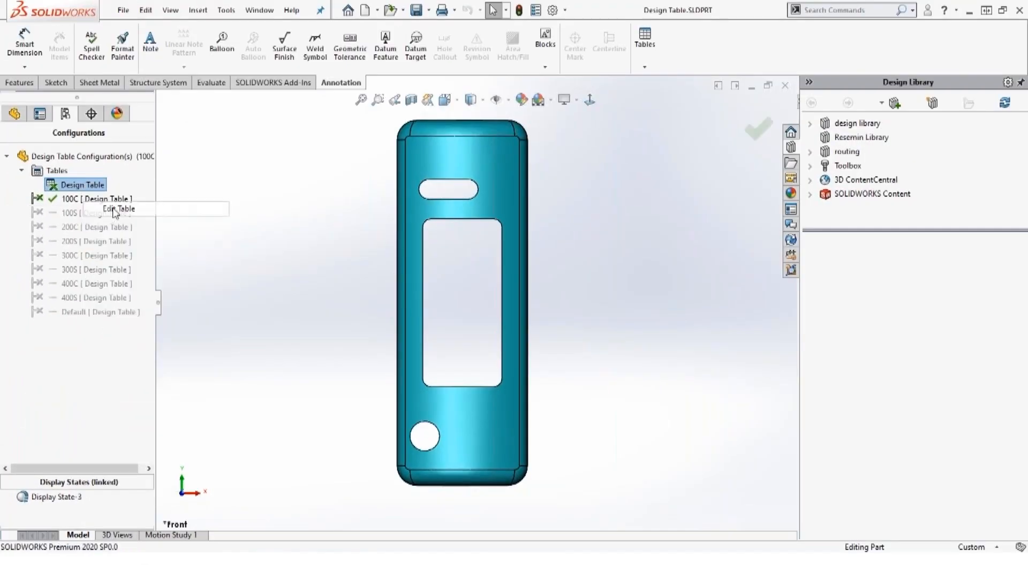
pyautogui.click(119, 209)
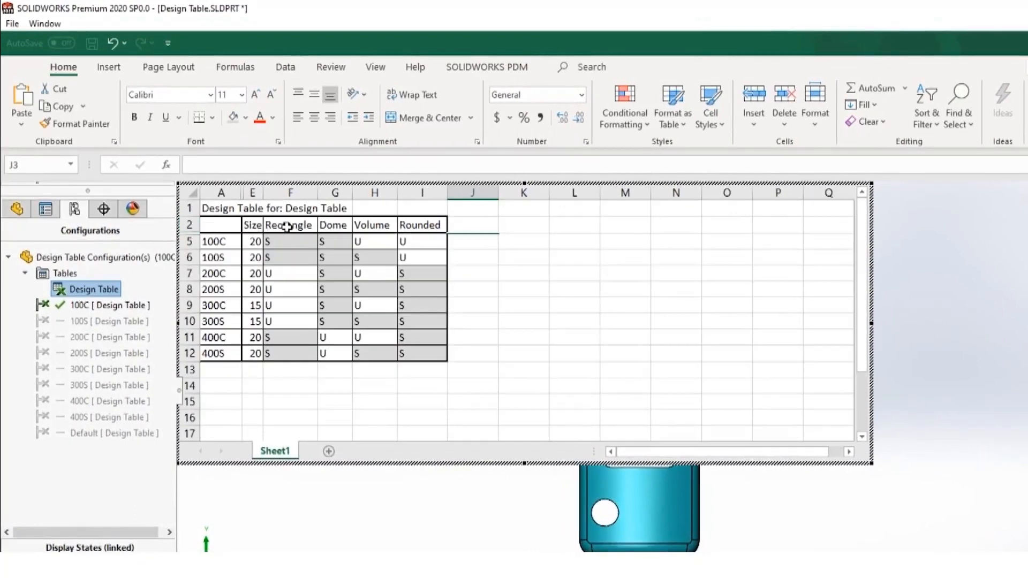
pyautogui.moveTo(327, 229)
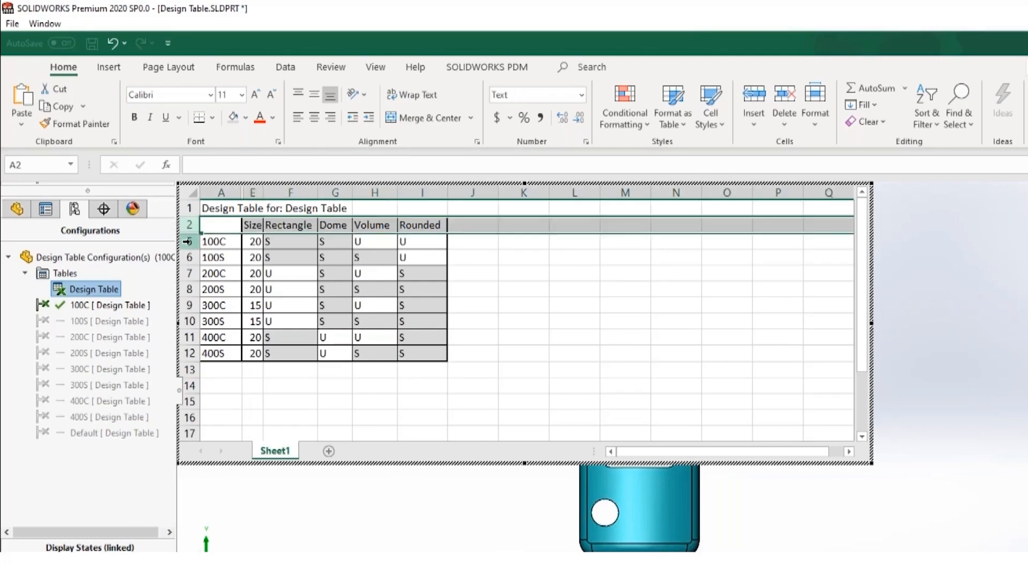
# Unhide the table rows, then hide rows 3–4 so only configuration rows remain visible.
pyautogui.rightClick(216, 241)
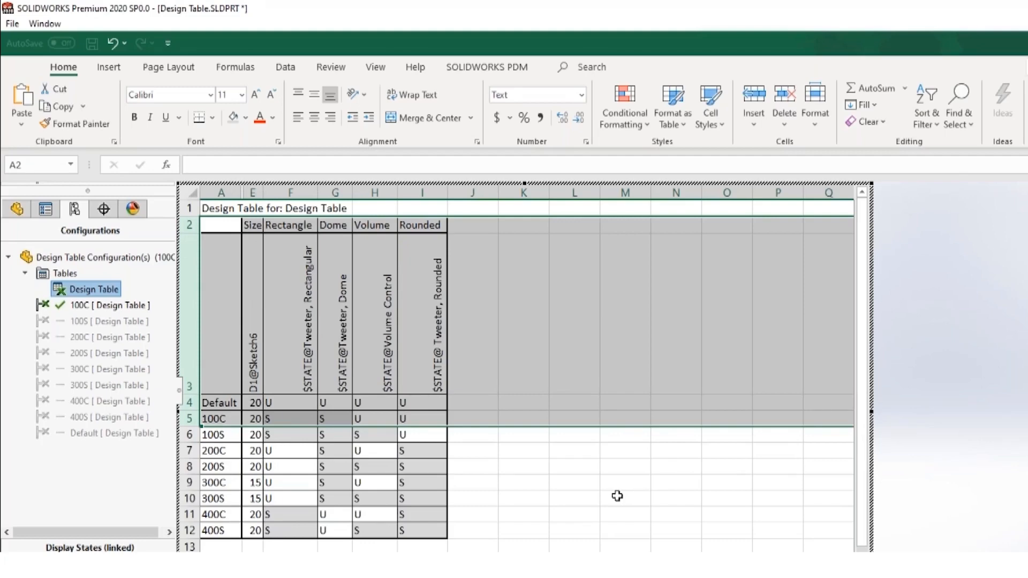
pyautogui.moveTo(172, 319)
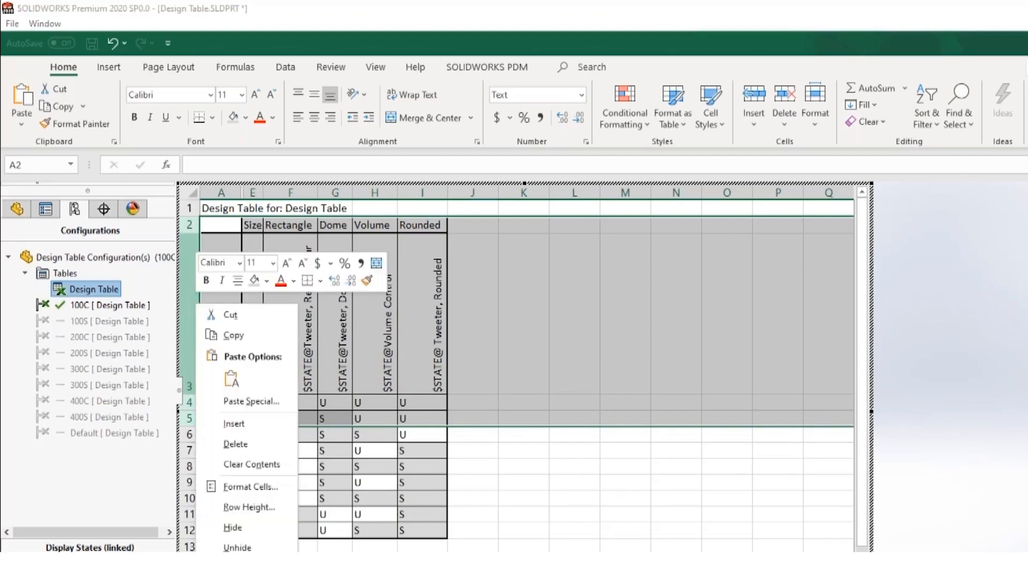
pyautogui.moveTo(247, 506)
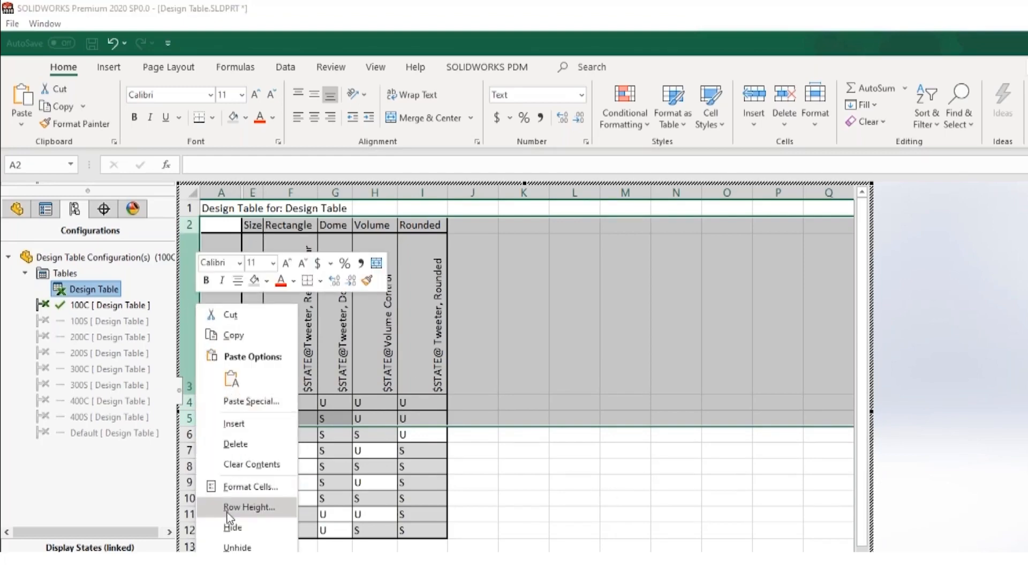
pyautogui.click(249, 506)
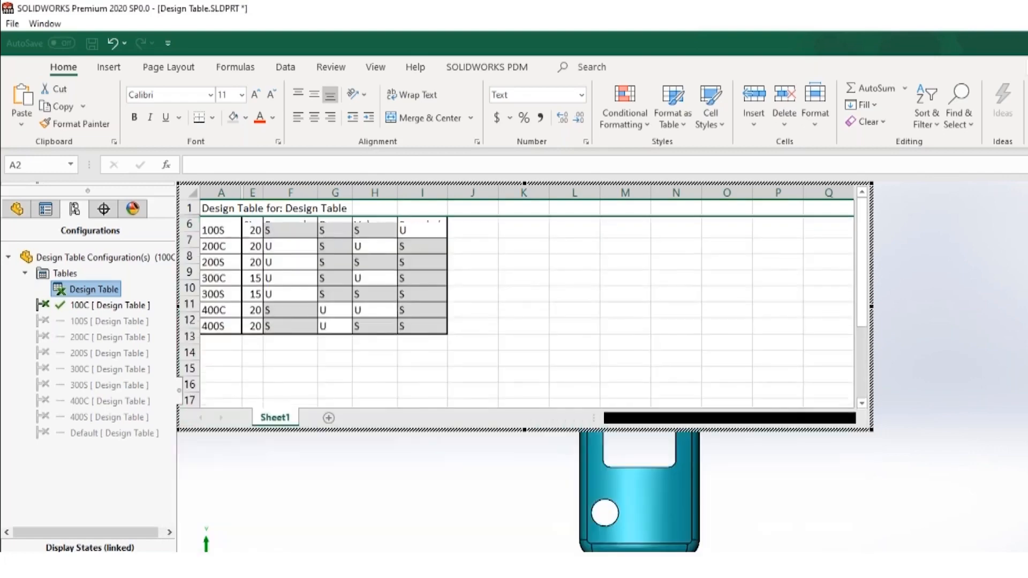
pyautogui.click(523, 303)
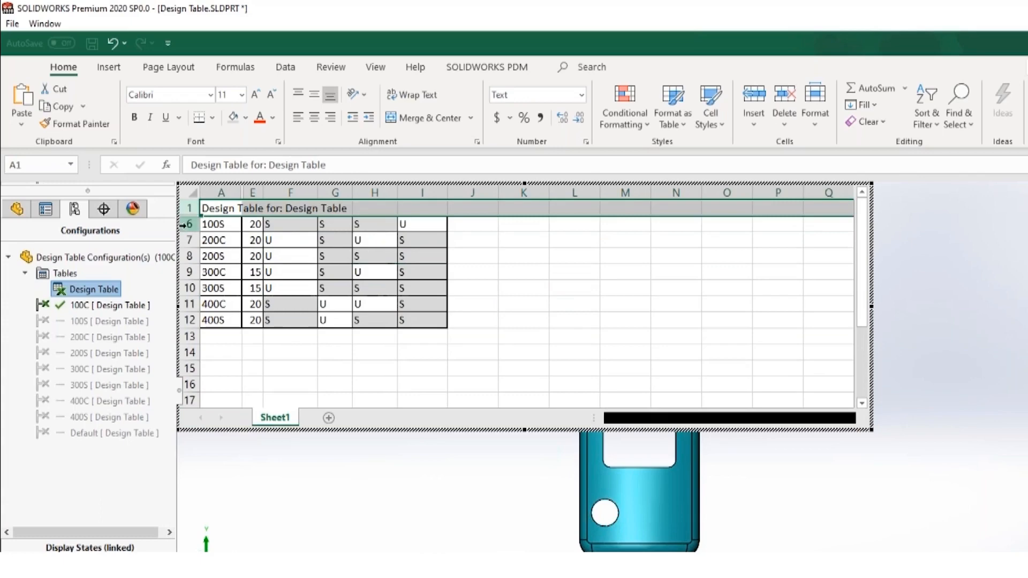
pyautogui.rightClick(191, 223)
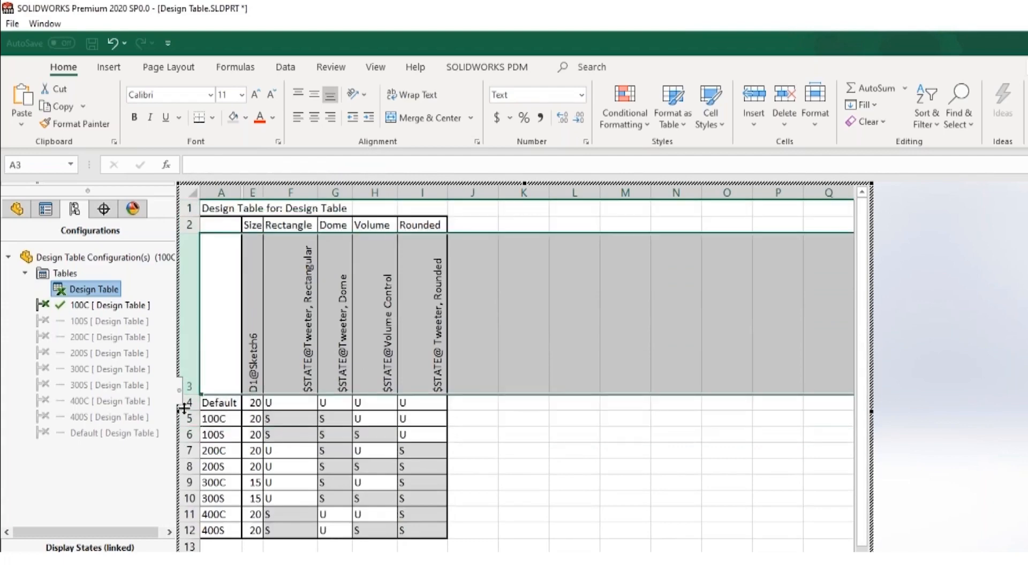
pyautogui.click(190, 403)
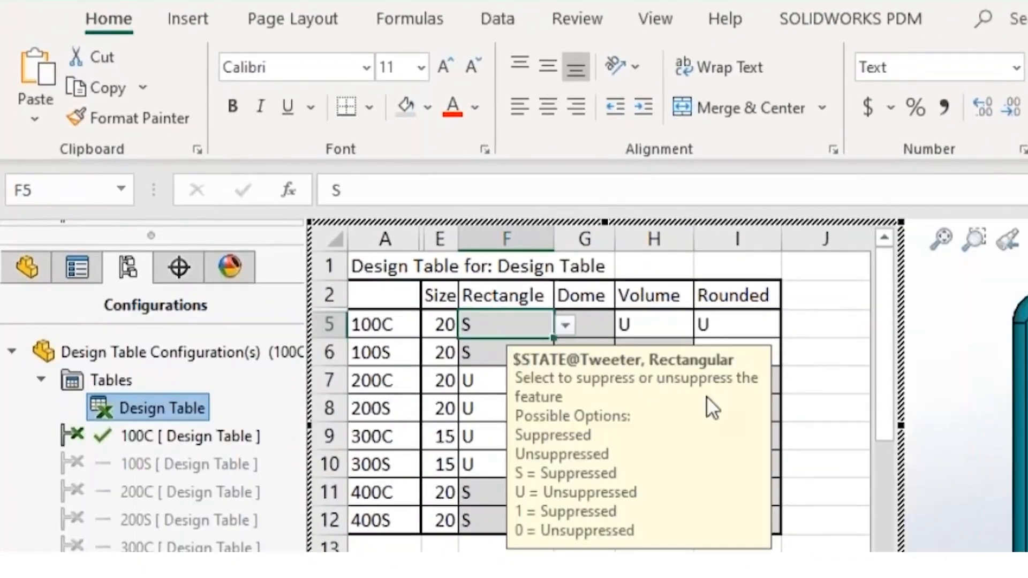
pyautogui.moveTo(560, 445)
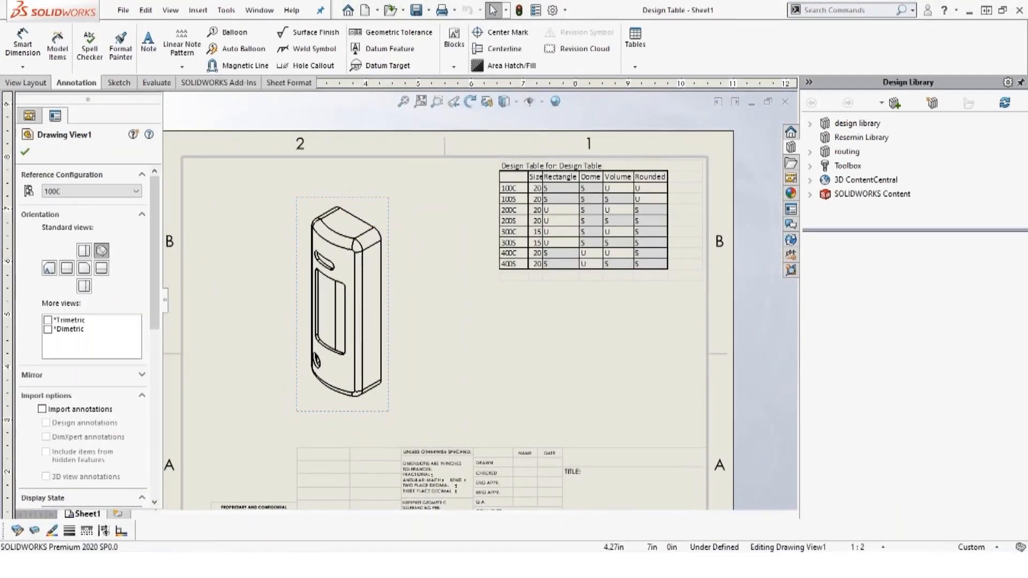
# Insert the part's design table onto the drawing sheet beside the view.
pyautogui.rightClick(343, 305)
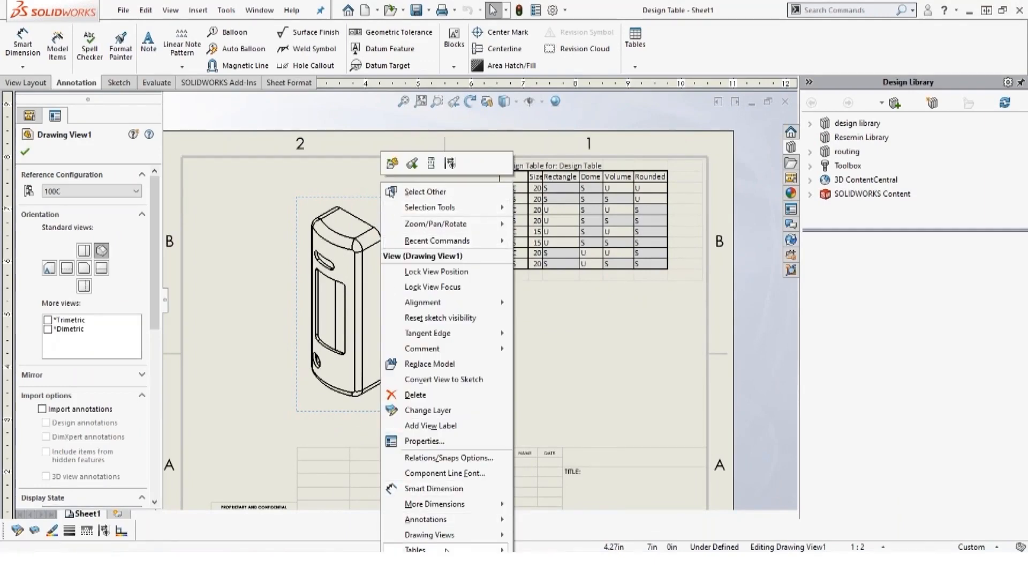
pyautogui.moveTo(415, 549)
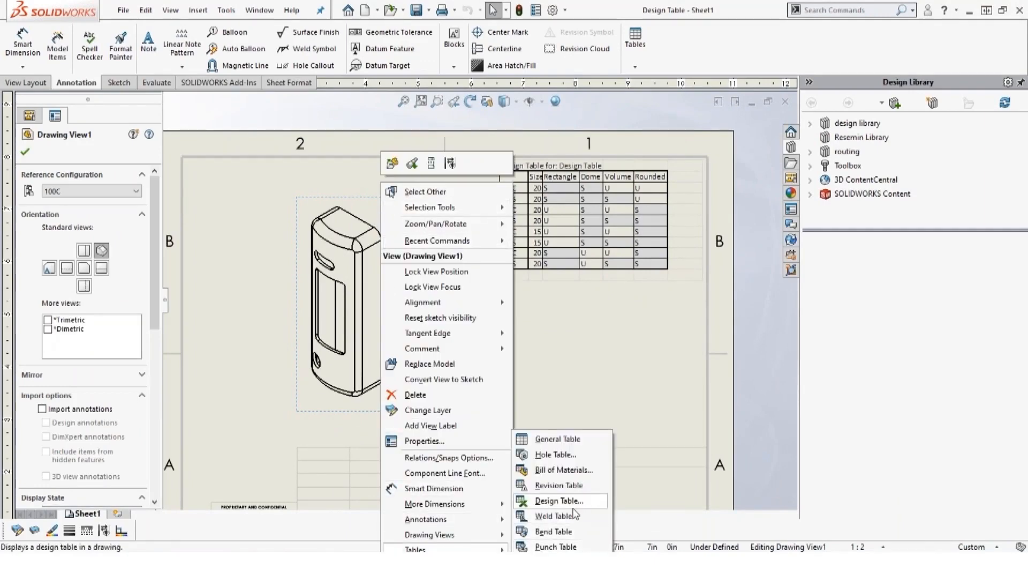
pyautogui.click(557, 501)
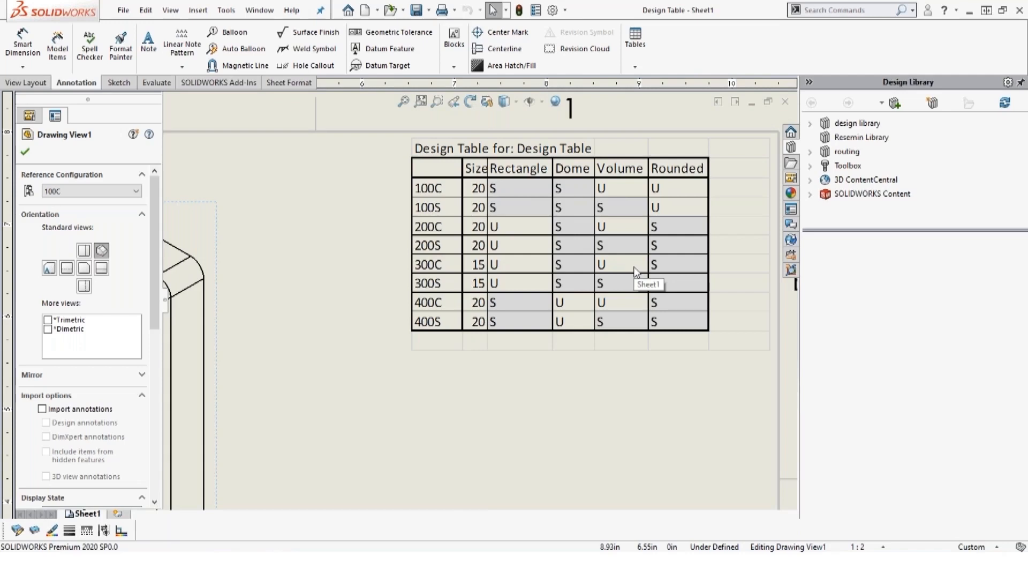
pyautogui.moveTo(635, 273)
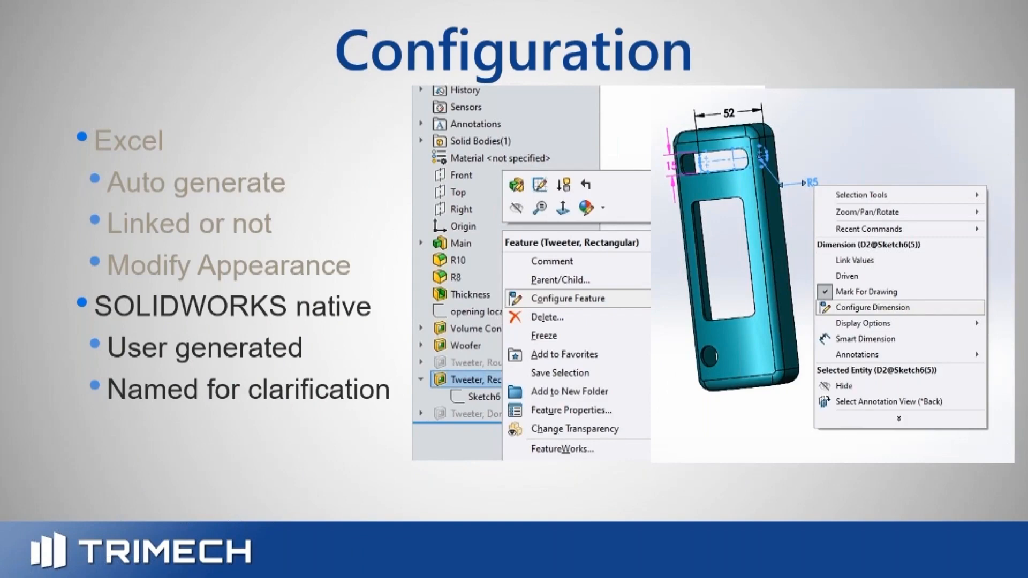
# Advance the Configuration slide to the native configuration tables image.
pyautogui.click(568, 299)
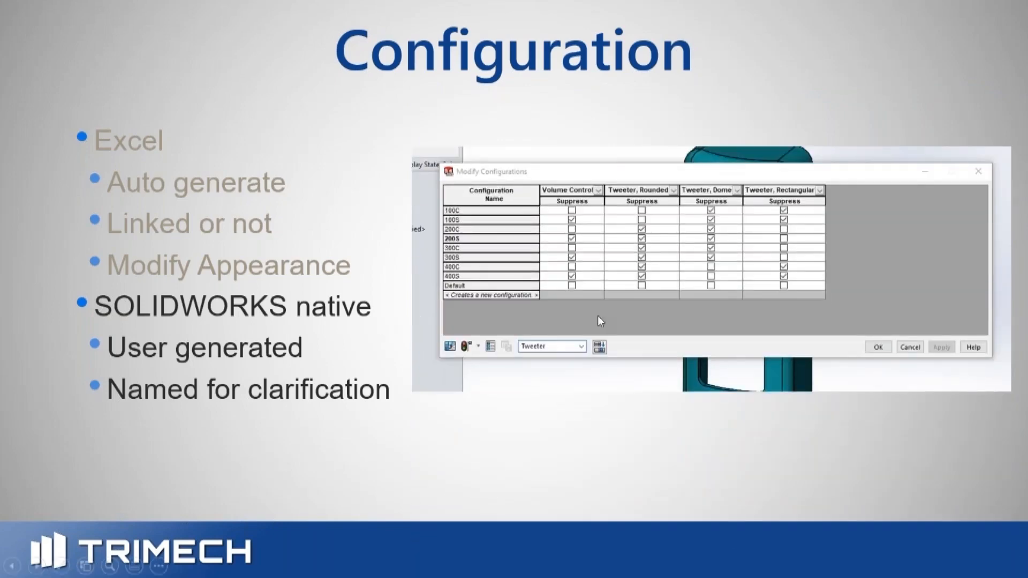
pyautogui.moveTo(565, 411)
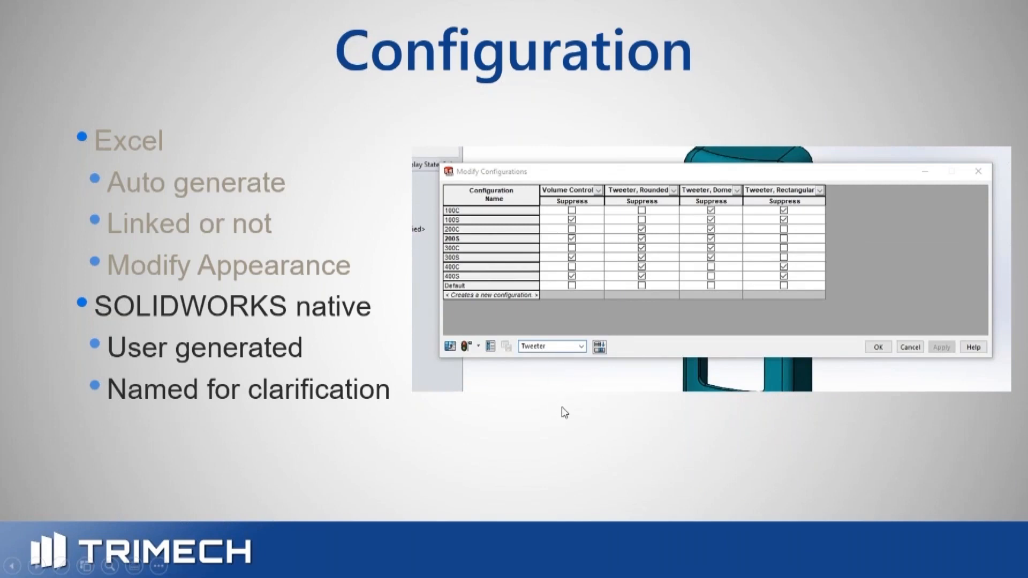
pyautogui.moveTo(176, 504)
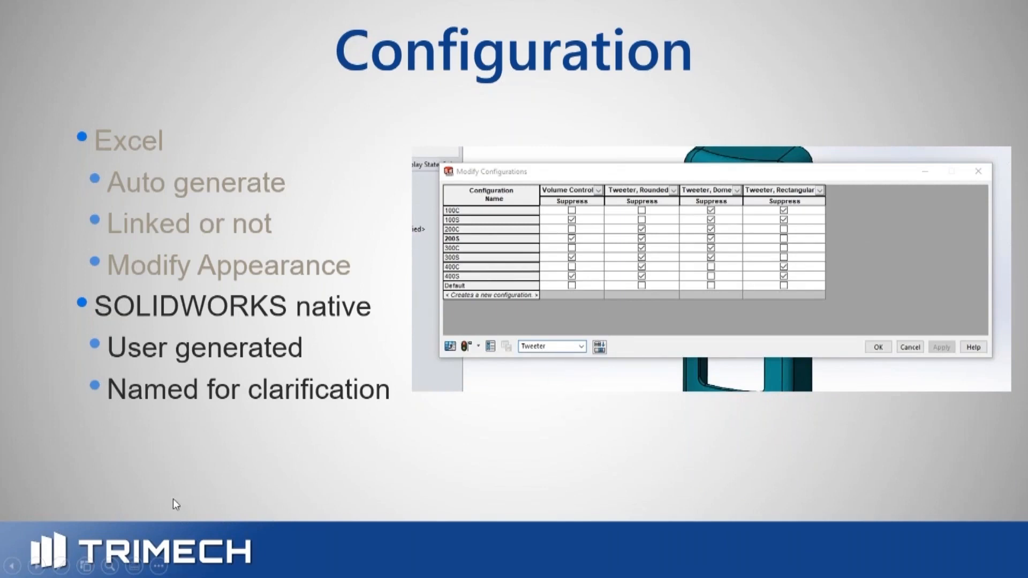
pyautogui.moveTo(246, 483)
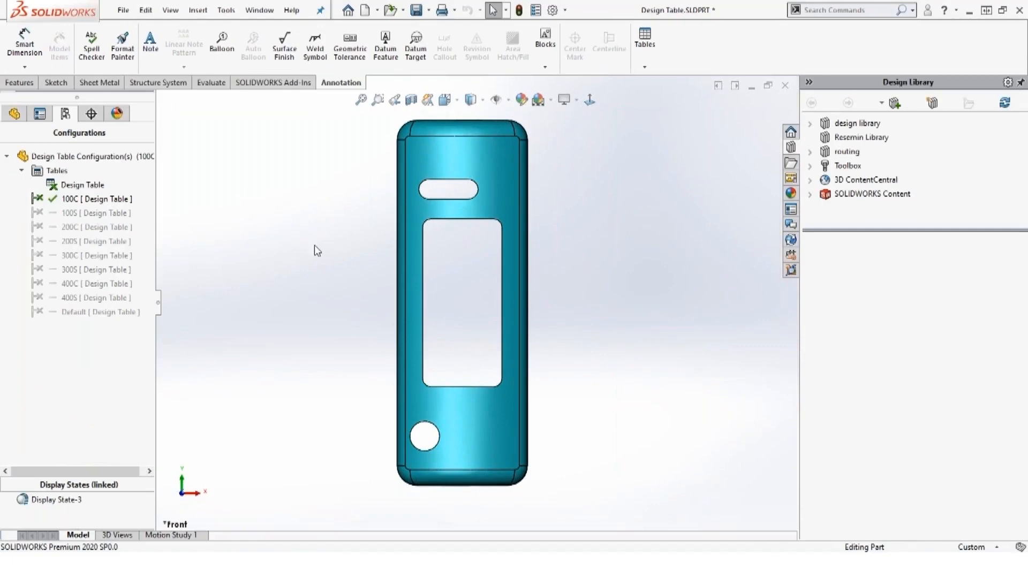
pyautogui.moveTo(172, 190)
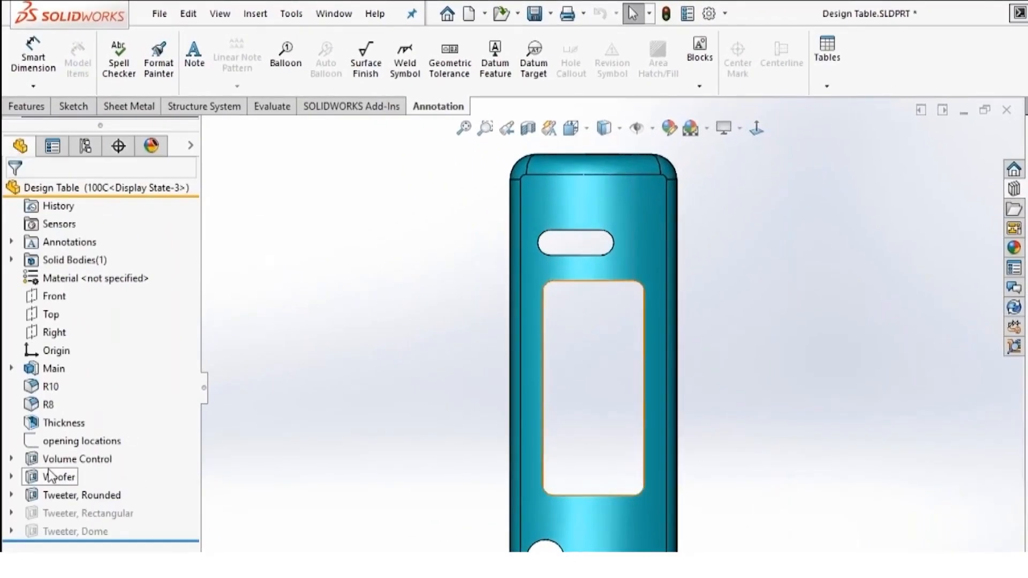
# Configure the Rectangular, Rounded and Dome tweeter features into a table saved as Tweeter.
pyautogui.rightClick(87, 513)
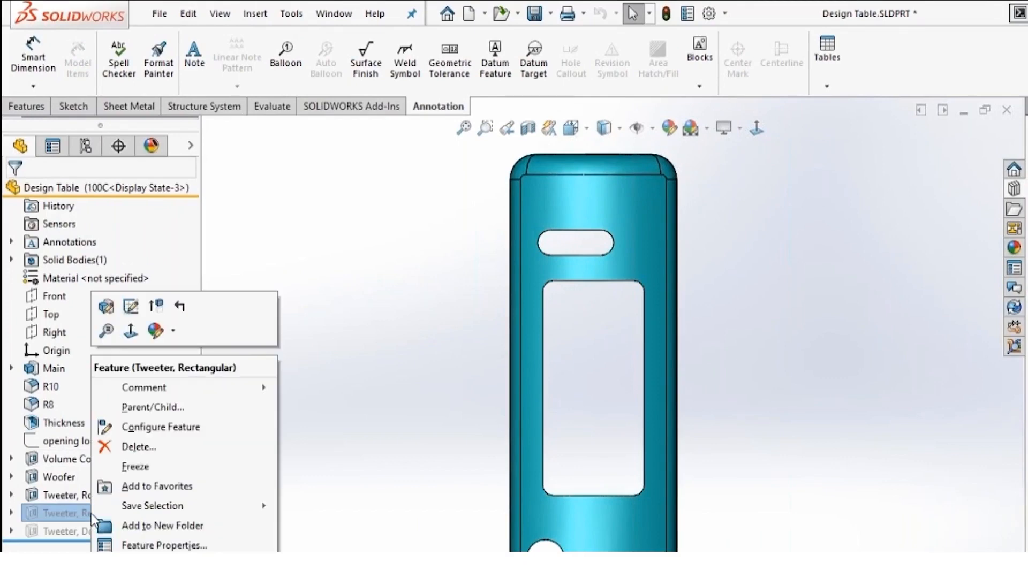
pyautogui.moveTo(182, 436)
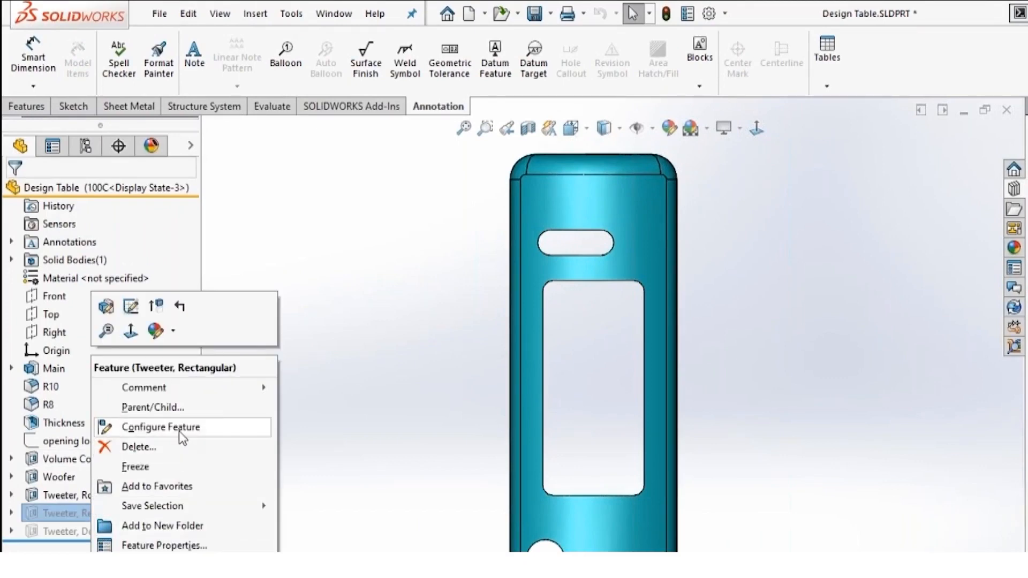
pyautogui.click(161, 427)
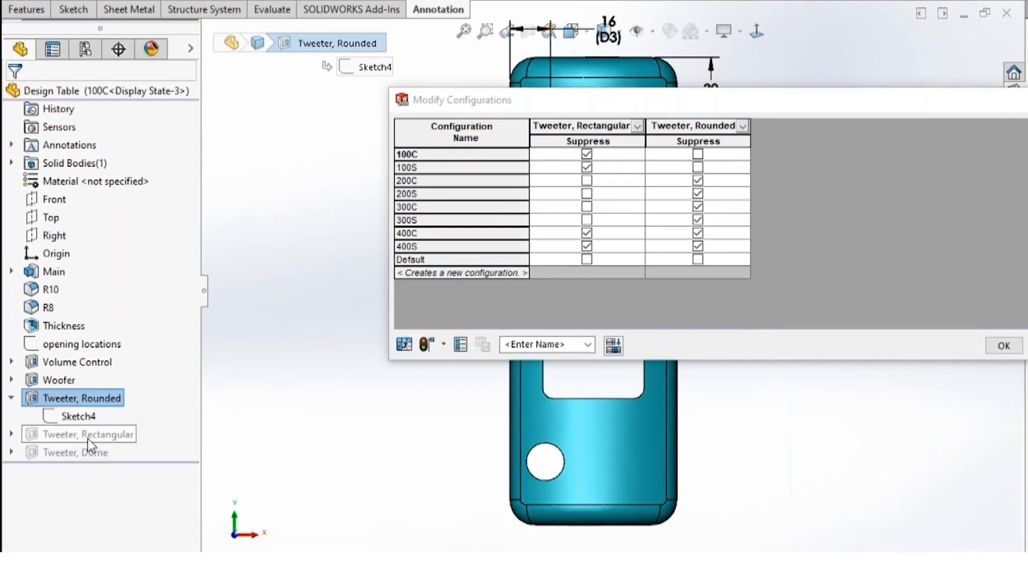
pyautogui.click(82, 451)
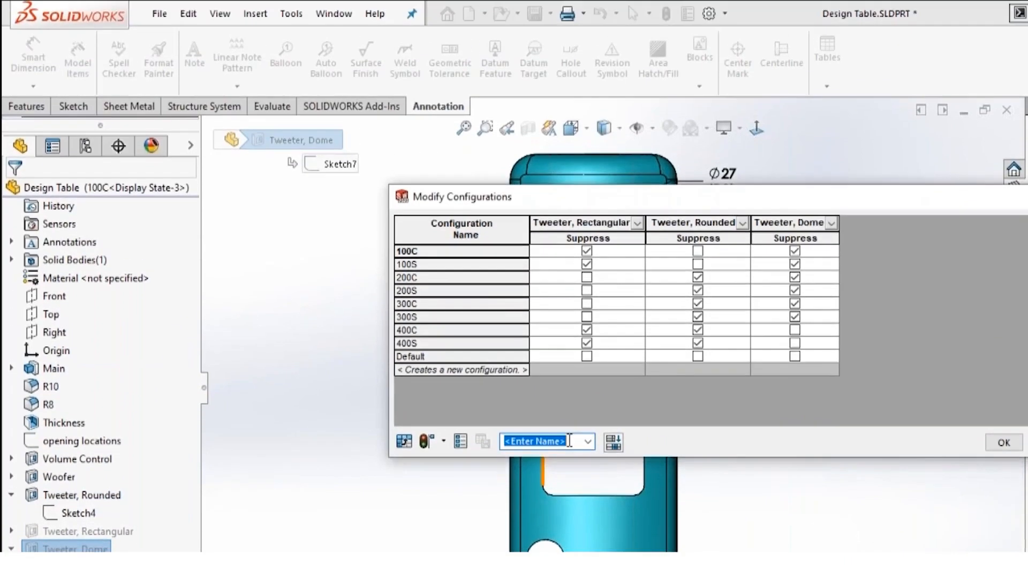
pyautogui.write('Tweeter')
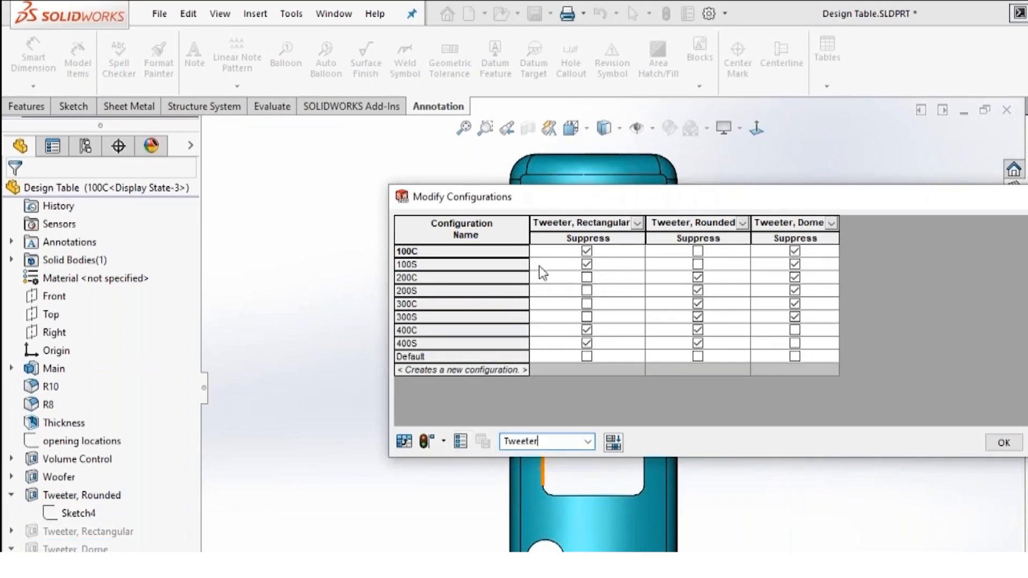
pyautogui.moveTo(455, 394)
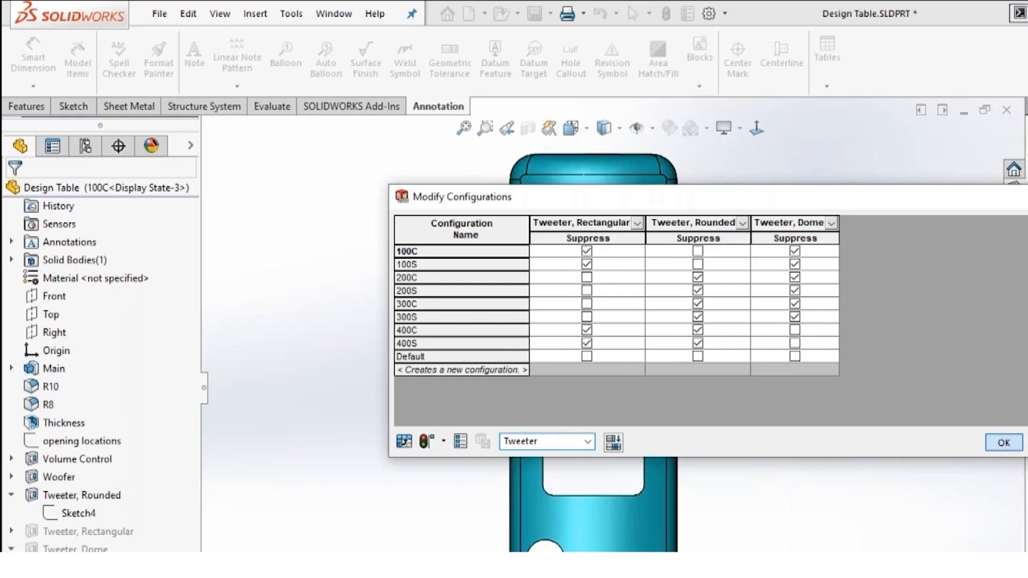
pyautogui.click(1002, 442)
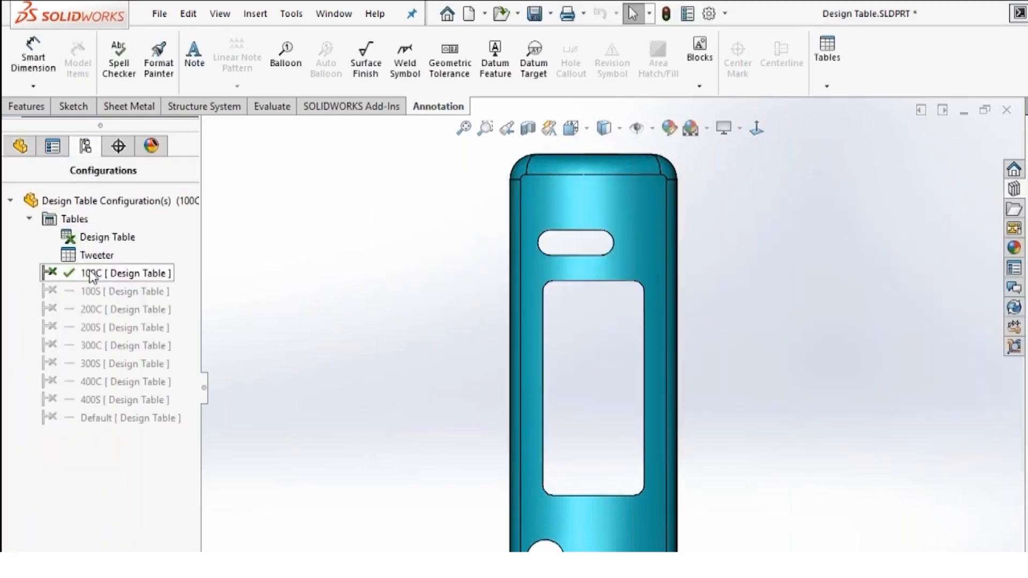
# Start a new configuration table from Tweeter, Rectangular and add Sketch6's D1 dimension.
pyautogui.click(97, 255)
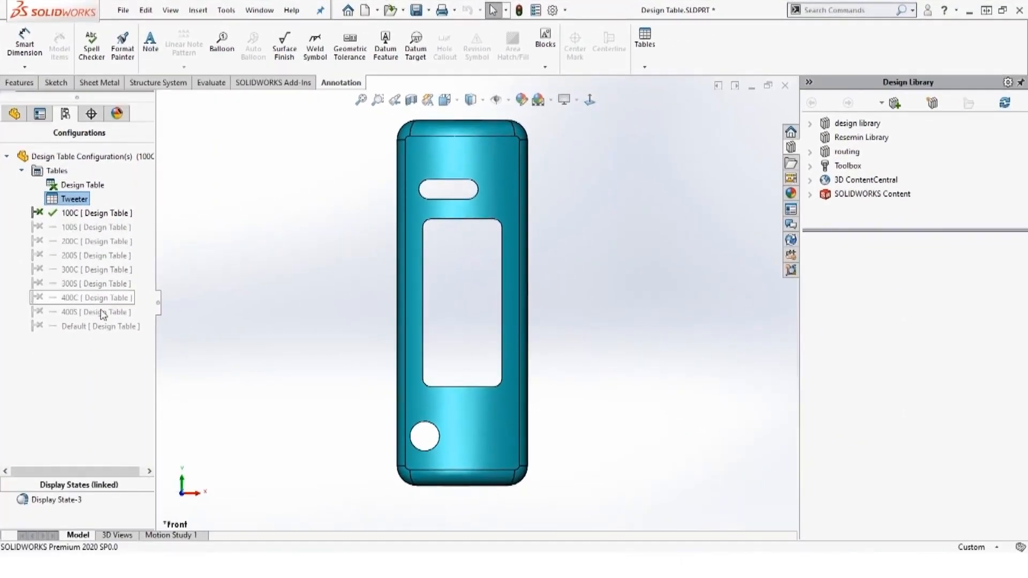
pyautogui.click(99, 312)
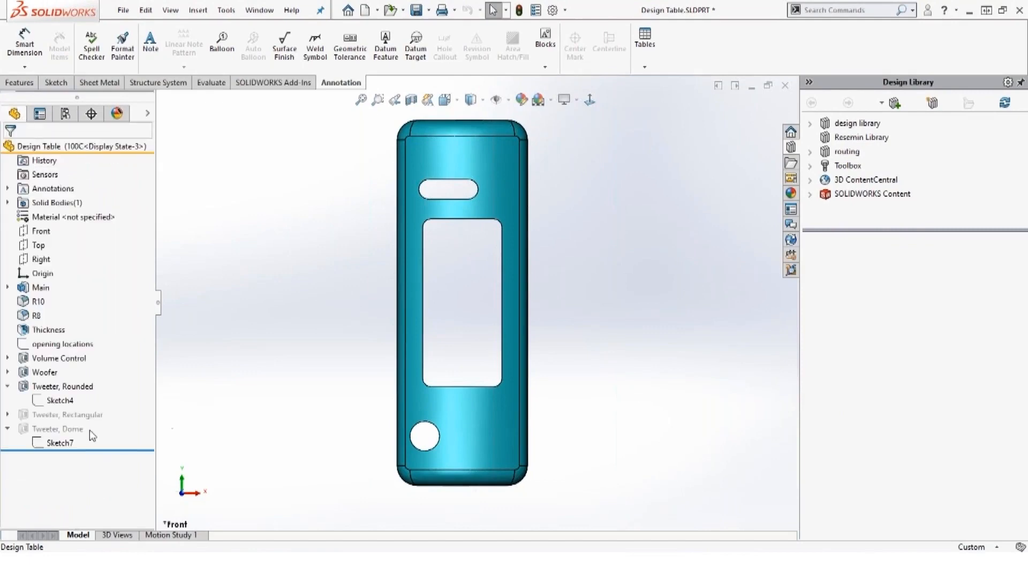
pyautogui.click(66, 414)
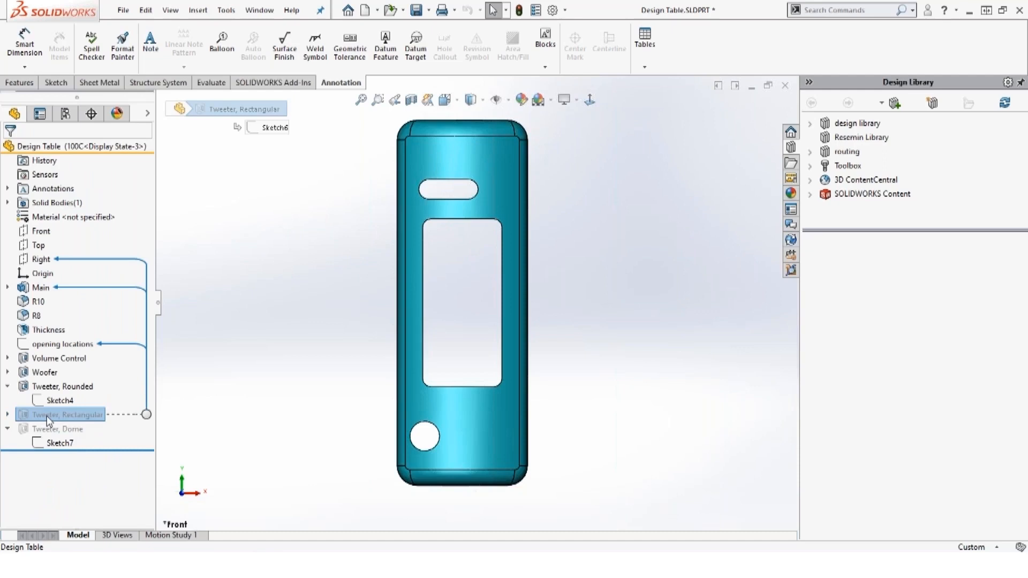
pyautogui.rightClick(49, 414)
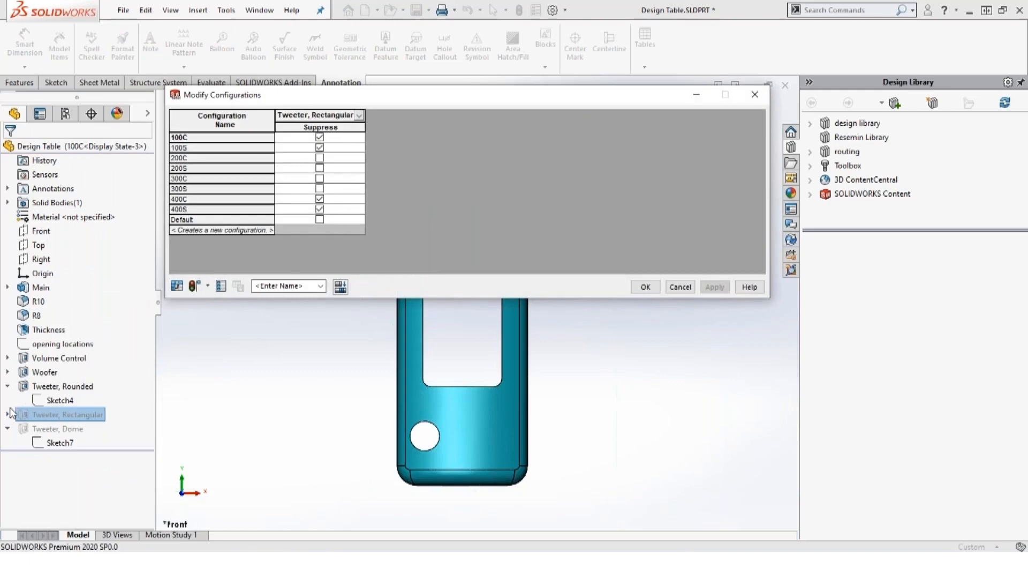
pyautogui.click(7, 415)
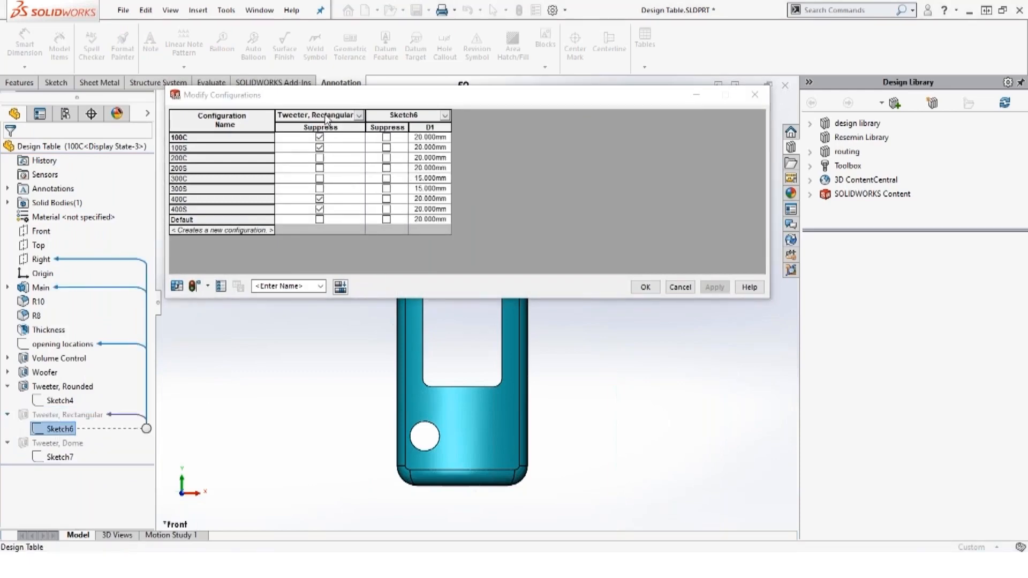
# Remove the Tweeter, Rectangular column and save the table as Rectangle ope.
pyautogui.rightClick(320, 116)
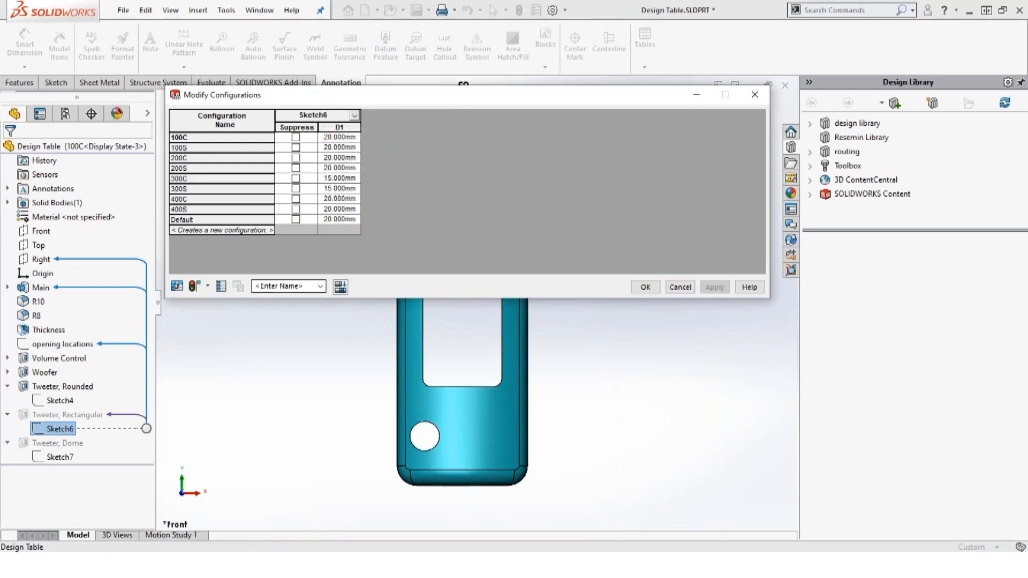
pyautogui.write('REd')
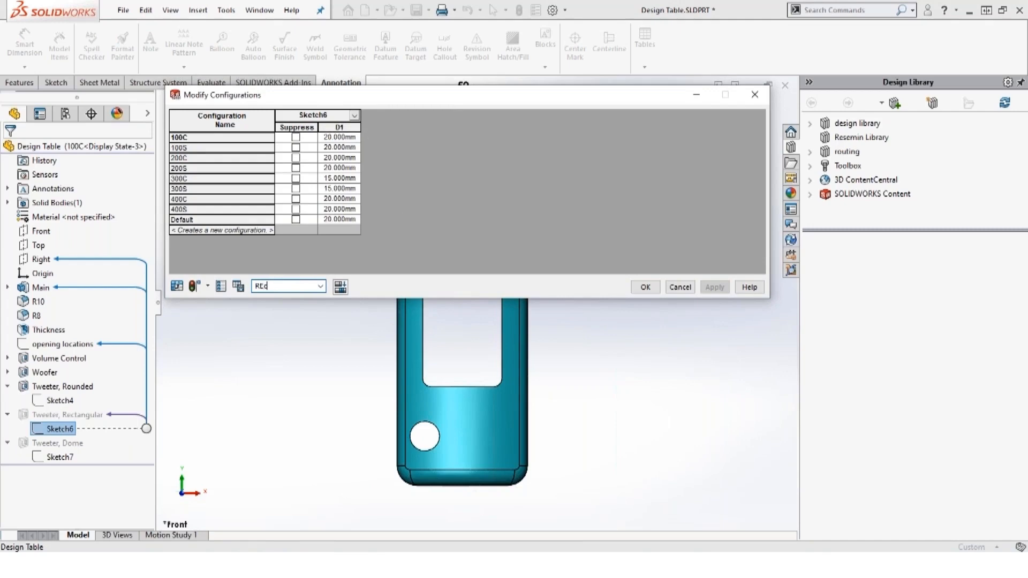
pyautogui.press('BackSpace')
pyautogui.write('ectangle ope')
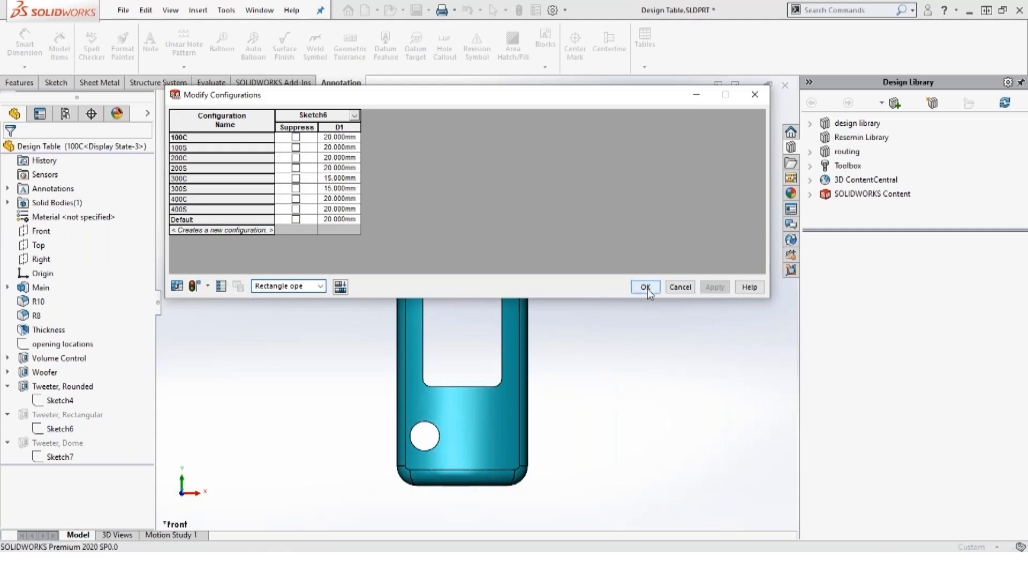
pyautogui.click(644, 287)
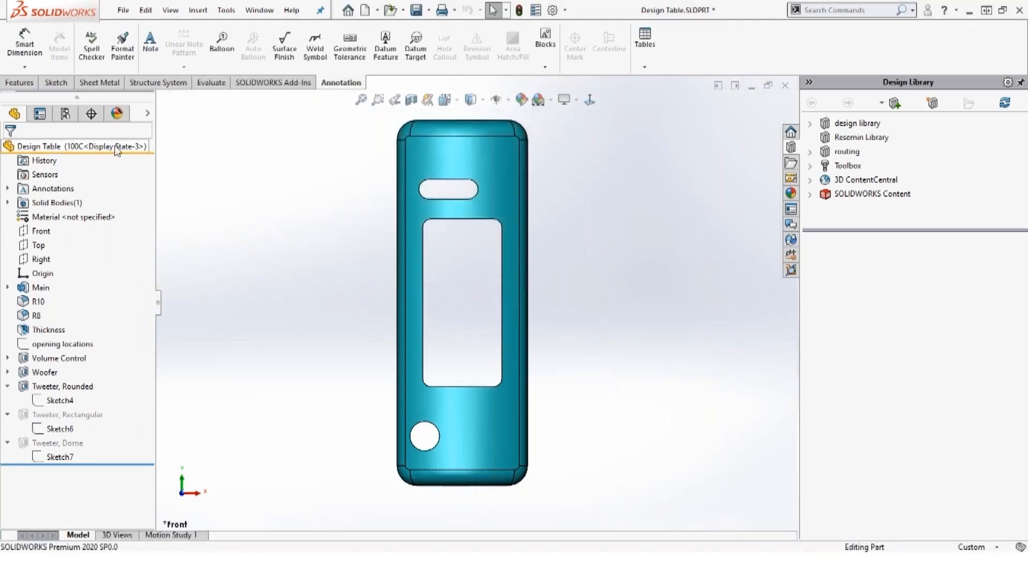
# Review the Tweeter and Rectangle ope tables from the ConfigurationManager and close them.
pyautogui.click(65, 113)
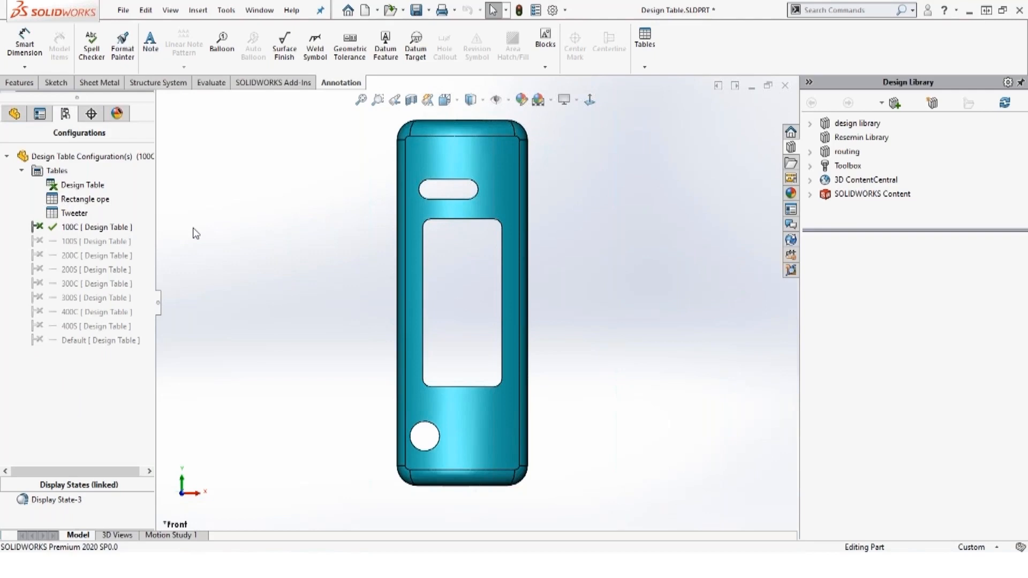
pyautogui.doubleClick(75, 213)
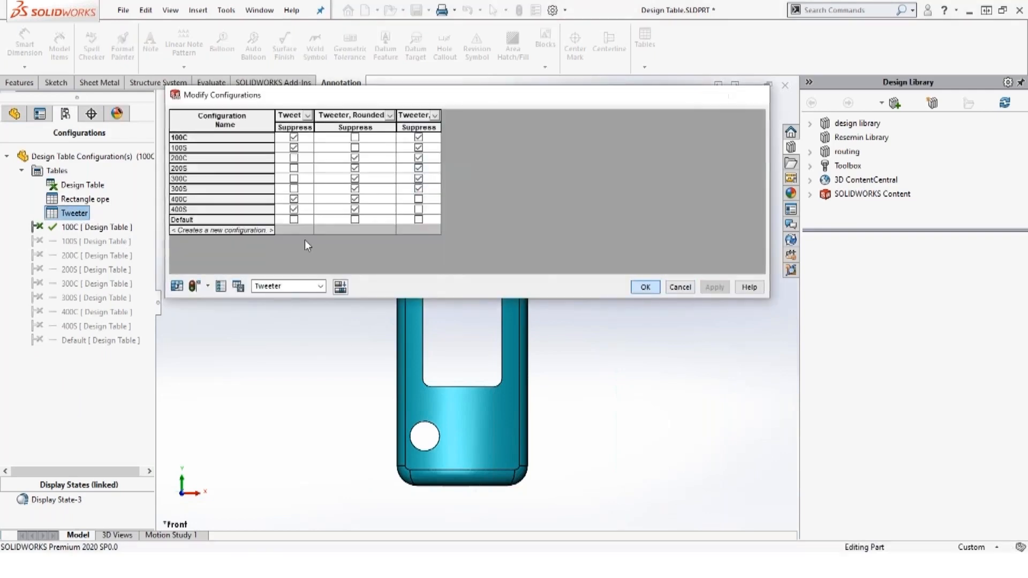
pyautogui.click(83, 199)
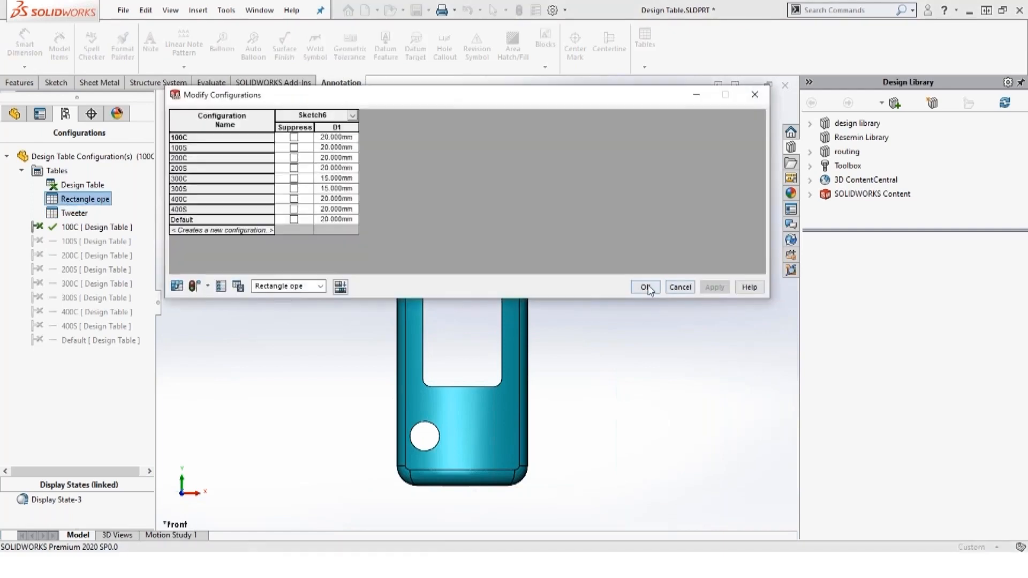
pyautogui.click(646, 287)
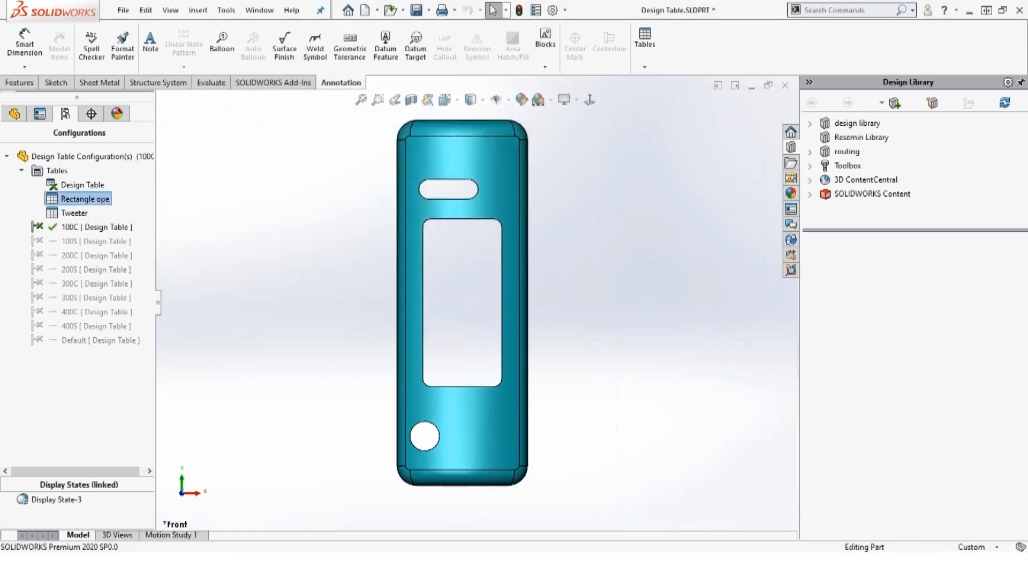